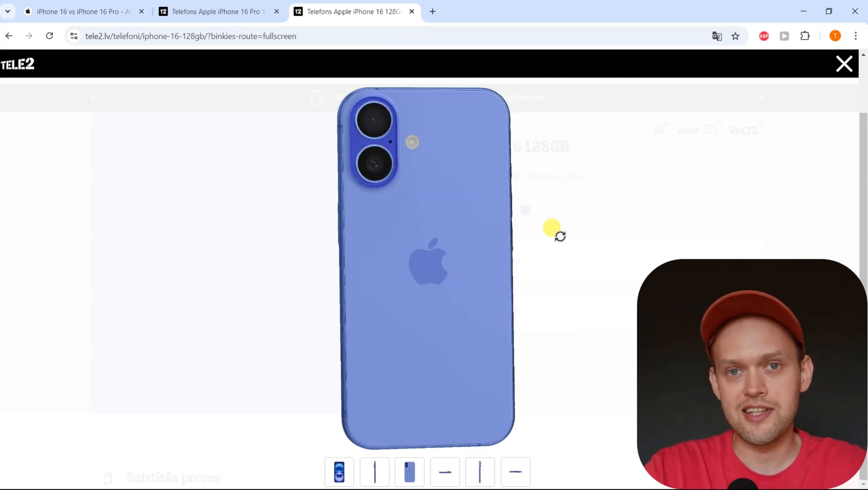
- Rotate the iPhone 16 model through its screen and side buttons, then close in on its edge
left_click_drag(552, 228, 330, 180)
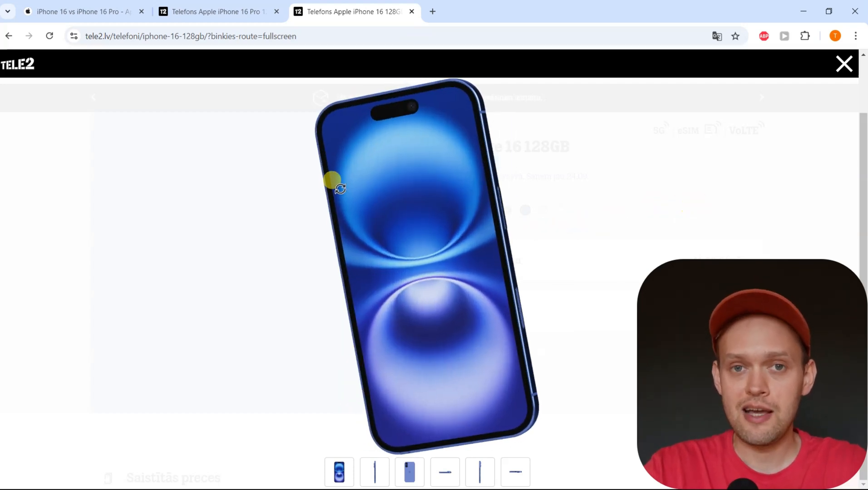
left_click_drag(331, 180, 555, 197)
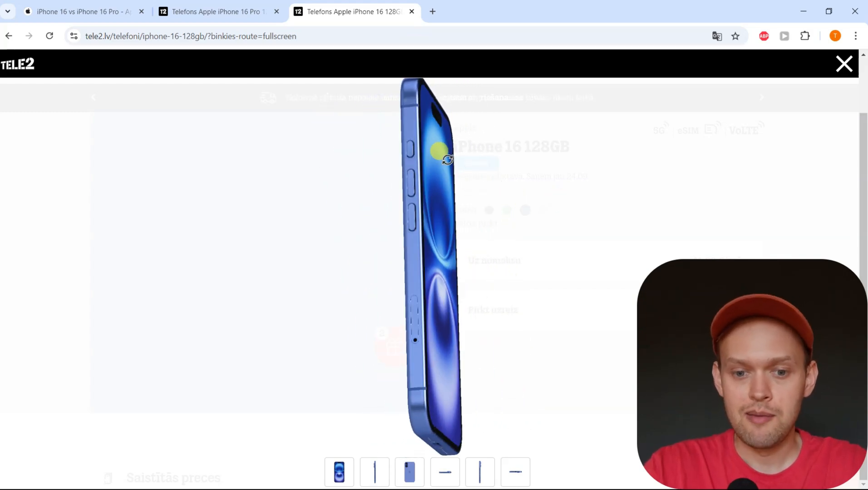
left_click_drag(446, 160, 463, 314)
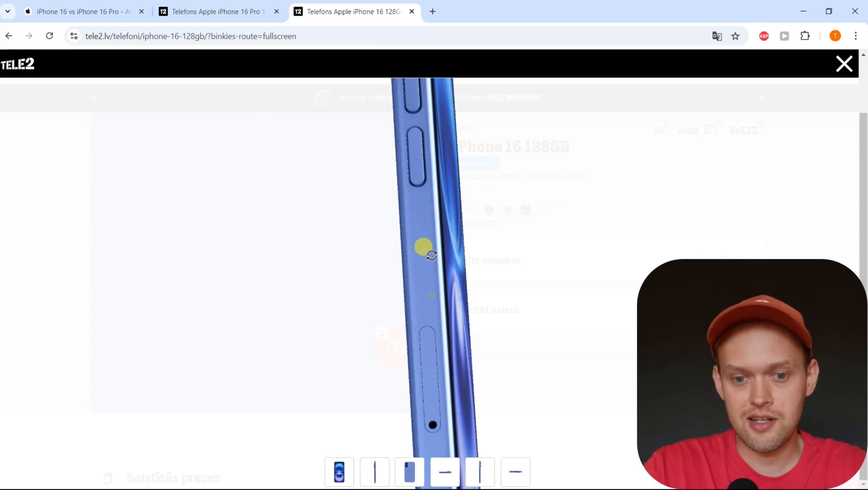
- Tilt the model to reveal the camera bump beside the slot and settle on a full rear view
left_click_drag(422, 247, 436, 191)
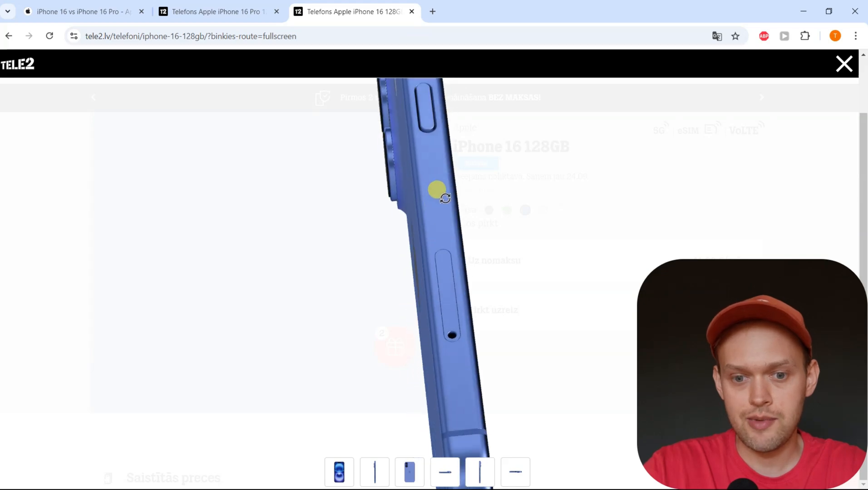
left_click_drag(436, 190, 462, 206)
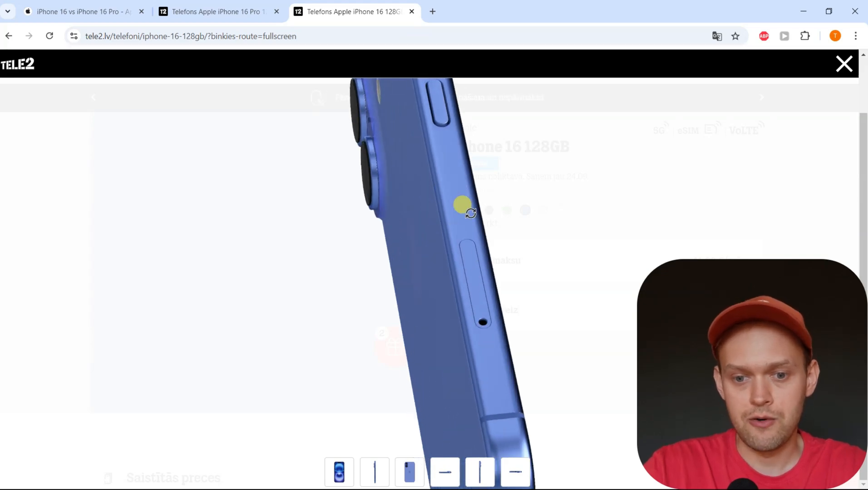
left_click_drag(463, 204, 467, 285)
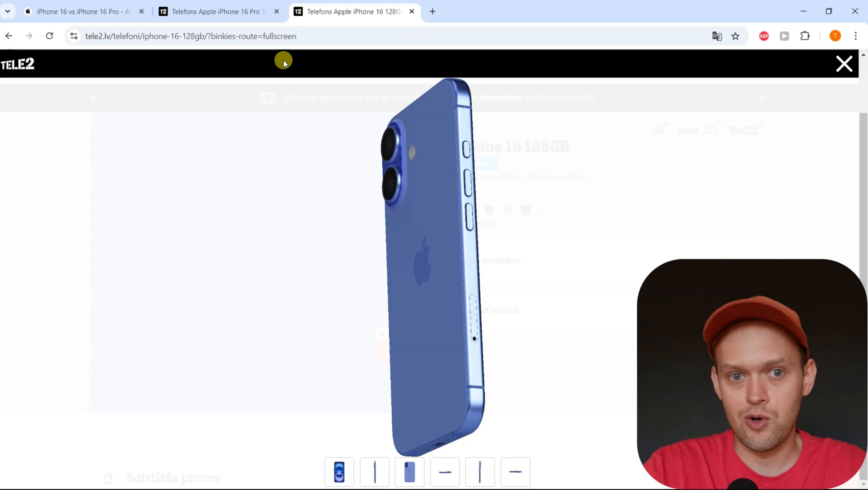
left_click(82, 10)
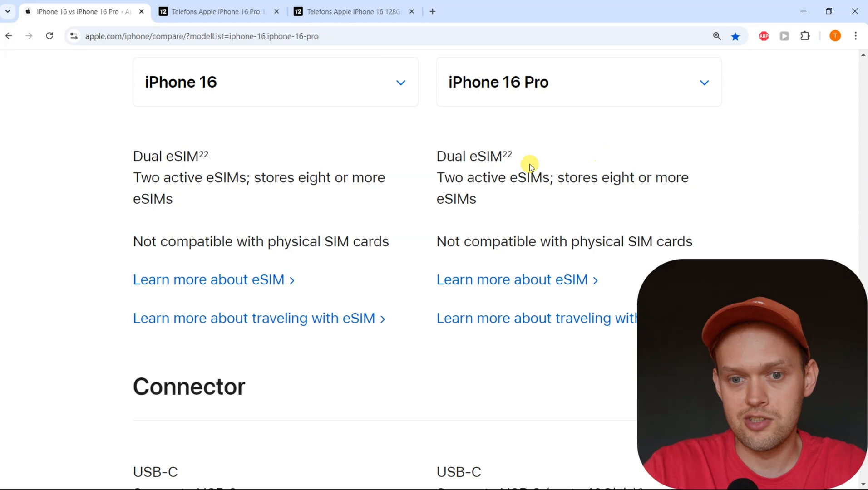
mouse_move(576, 175)
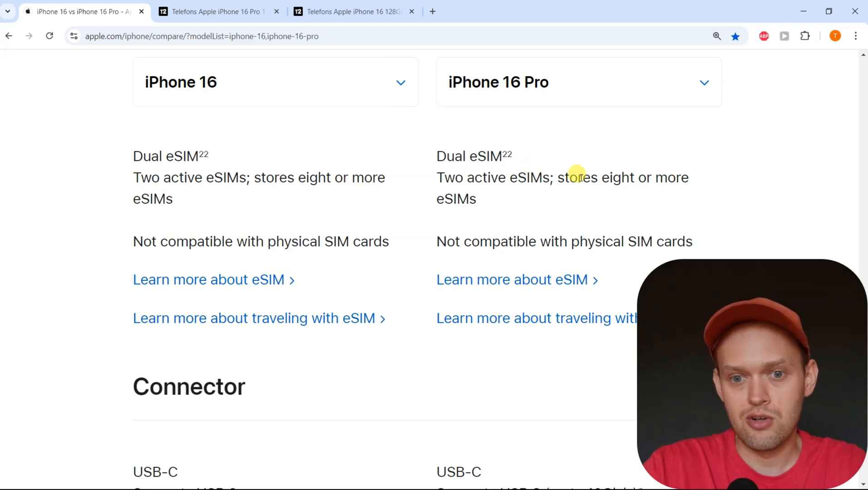
left_click(354, 12)
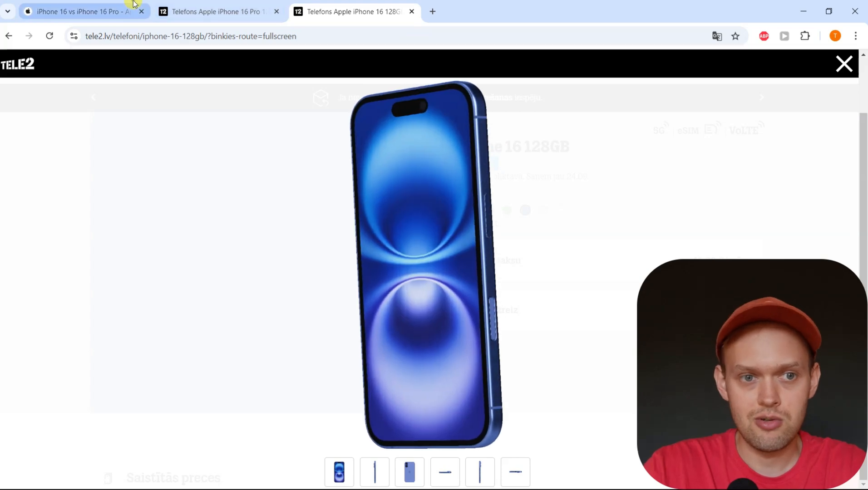
- Recheck Apple's eSIM comparison tab and return to the Tele2 3D viewer tab
left_click(82, 12)
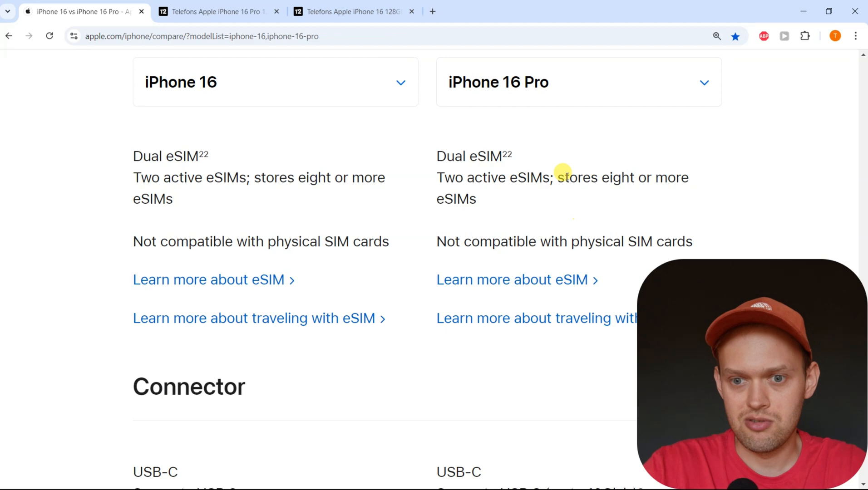
left_click(349, 13)
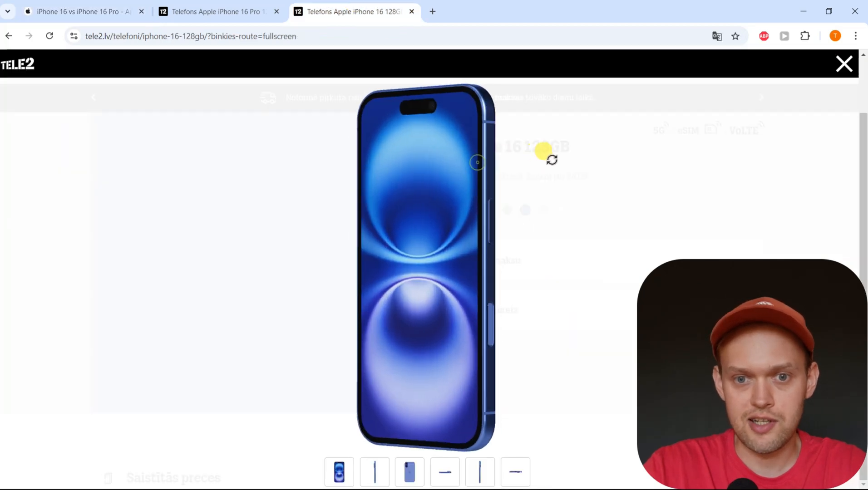
- Rotate the iPhone 16 to show its back, then turn it toward an angled front view
left_click_drag(477, 162, 516, 173)
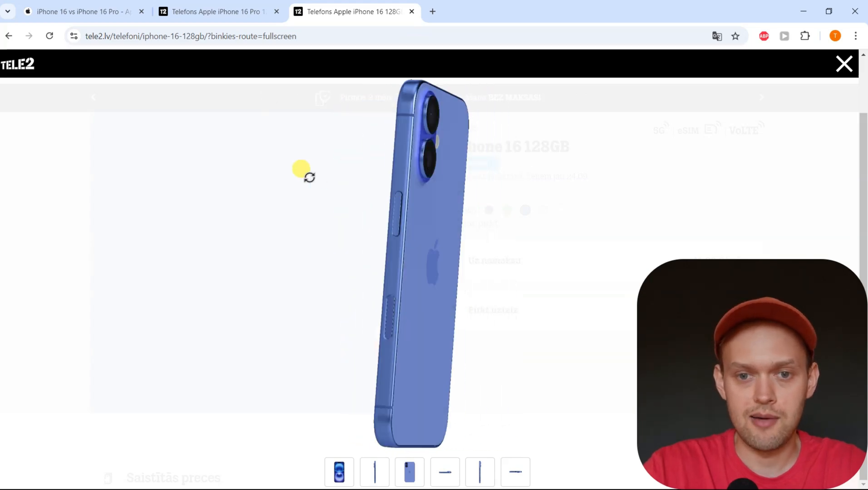
left_click_drag(302, 172, 413, 183)
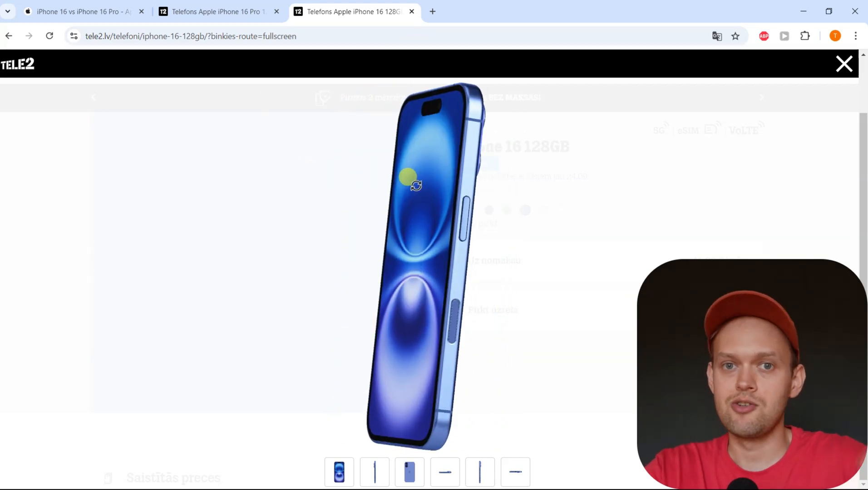